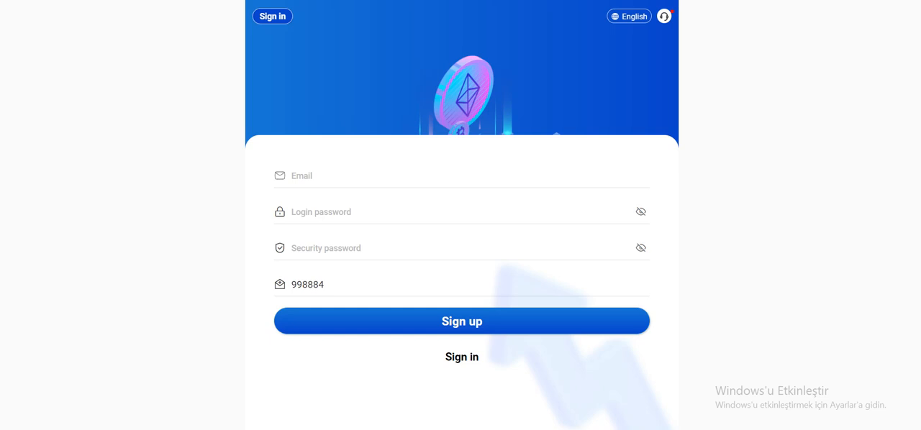
# Begin typing the email address 'fea' into the sign-up form's Email field.
pyautogui.write('featheroaoao')
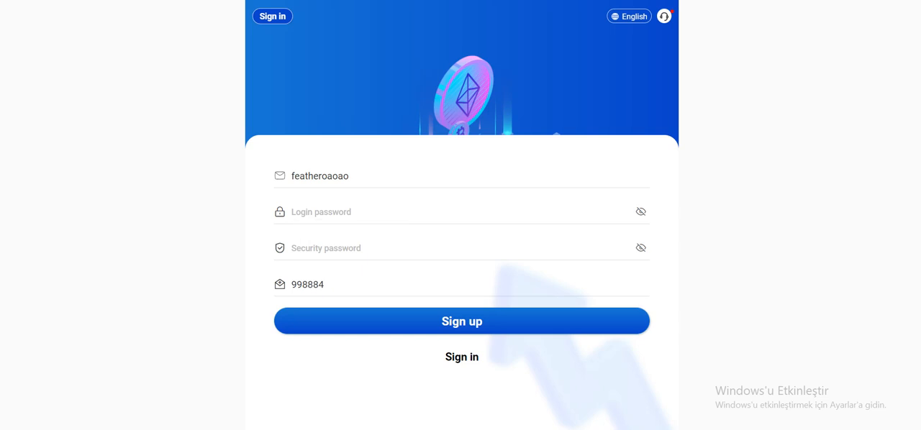
pyautogui.click(628, 15)
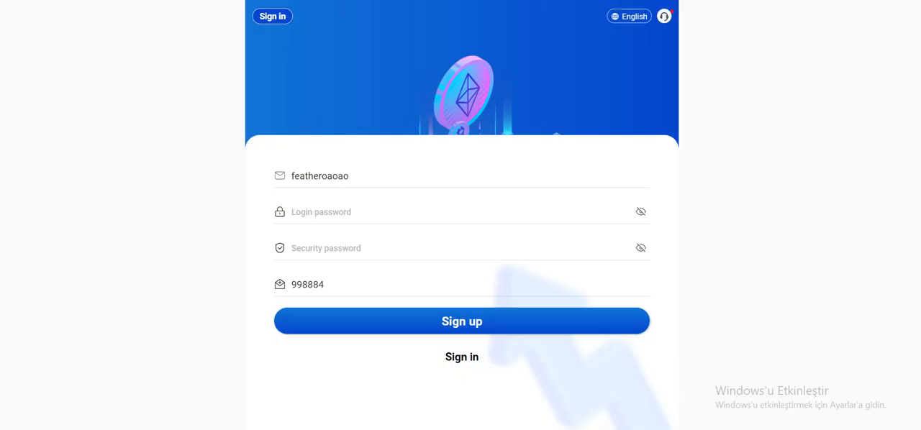
# Sign in with the saved credentials and close the Latest announcement popup.
pyautogui.click(461, 357)
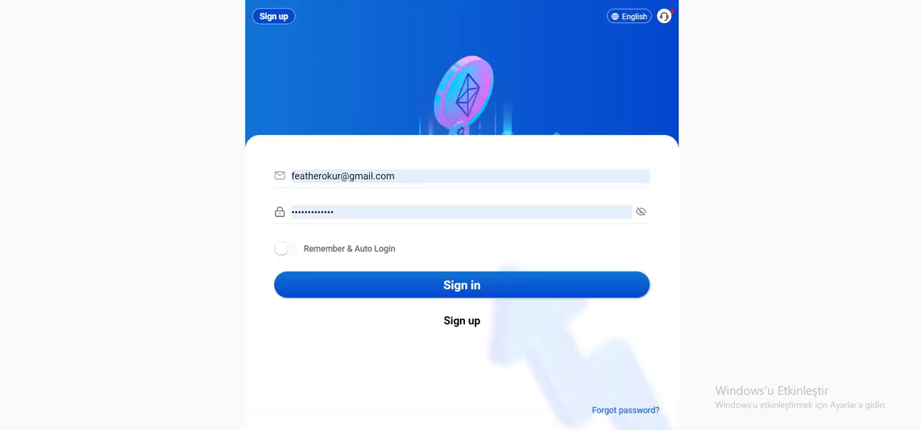
pyautogui.click(460, 285)
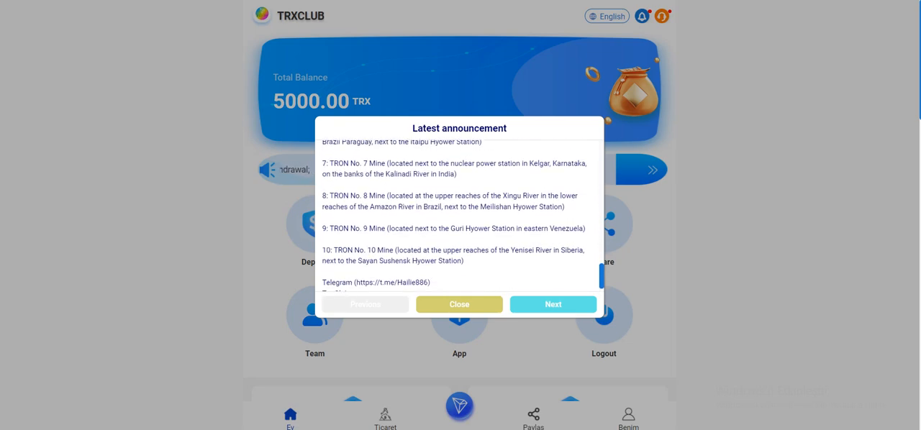
pyautogui.click(460, 305)
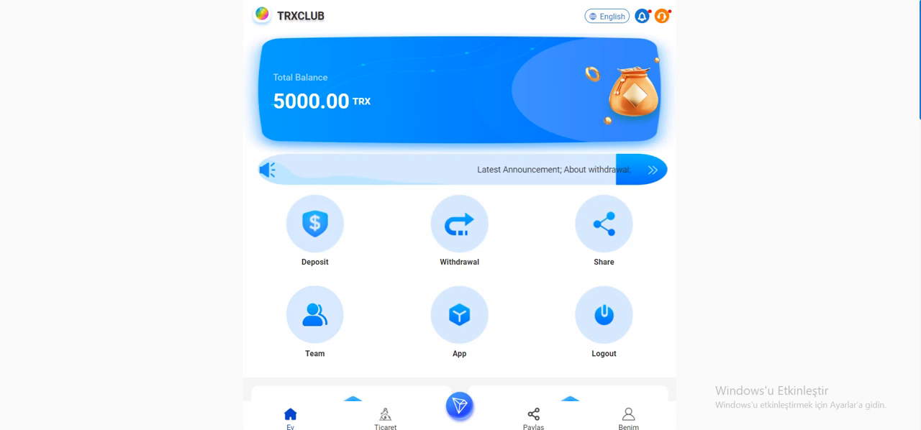
# Scroll past Wallet, Platform data and About us, then review the VIP Level tiers.
pyautogui.scroll(-3)
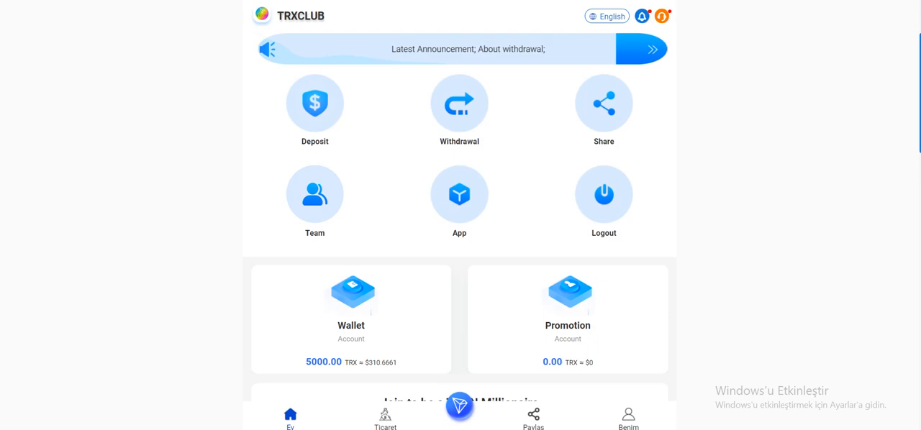
pyautogui.scroll(-3)
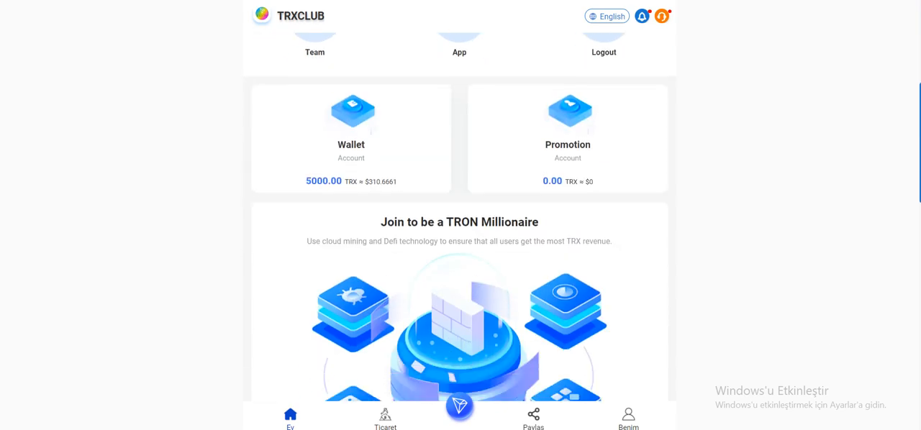
pyautogui.scroll(-3)
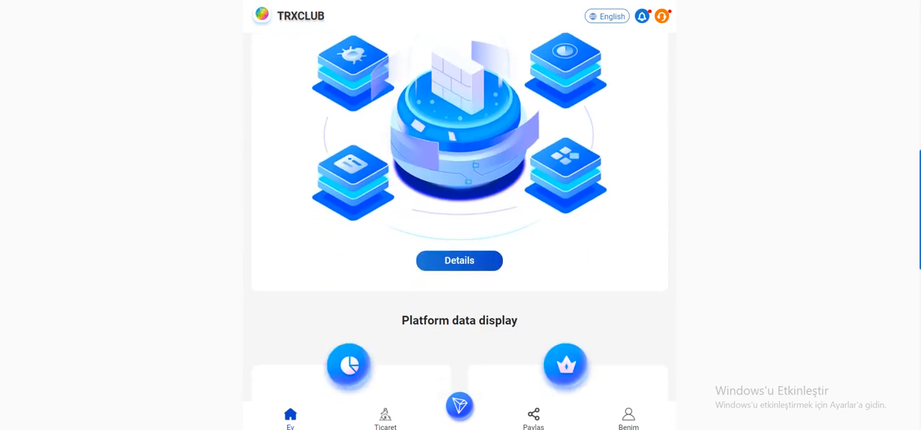
pyautogui.click(385, 419)
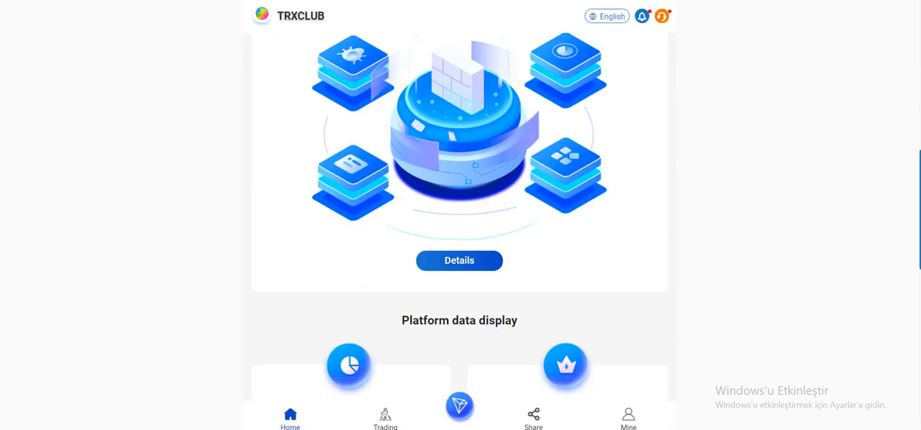
pyautogui.scroll(-3)
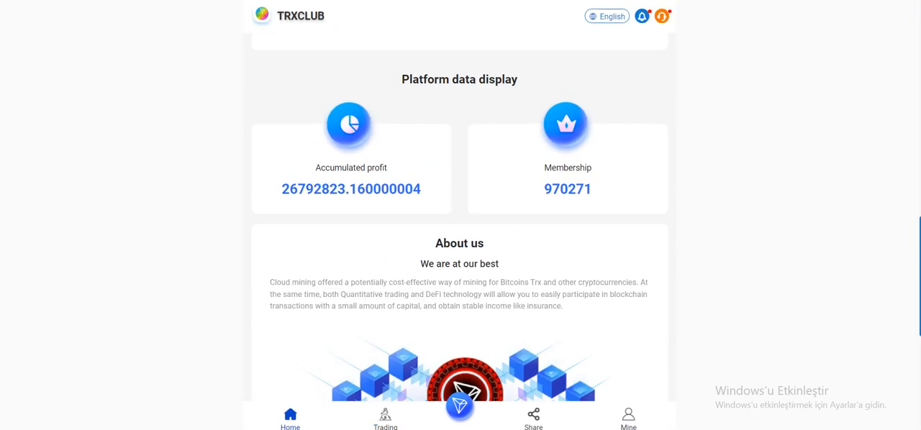
pyautogui.scroll(-3)
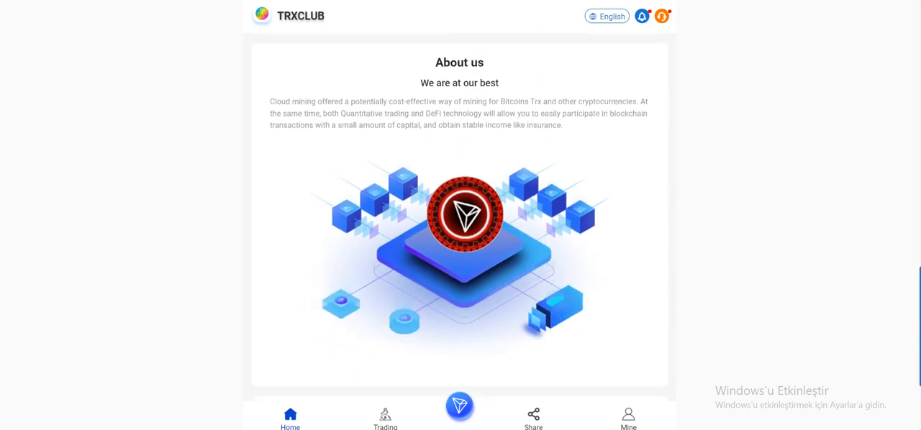
pyautogui.scroll(-3)
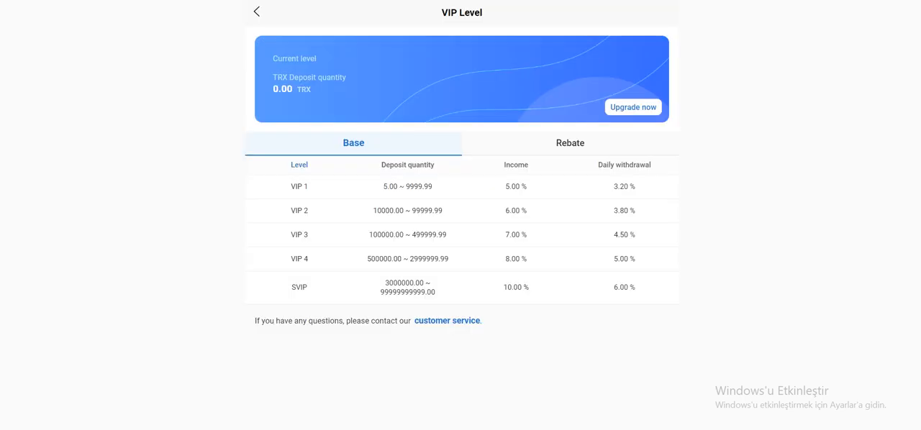
# View the VIP Rebate rates, return to the Base tiers, and go back Home.
pyautogui.click(570, 143)
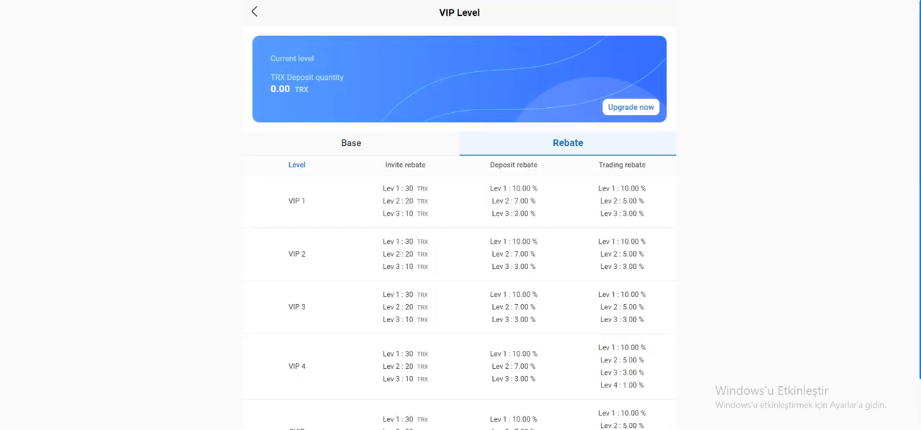
pyautogui.click(352, 143)
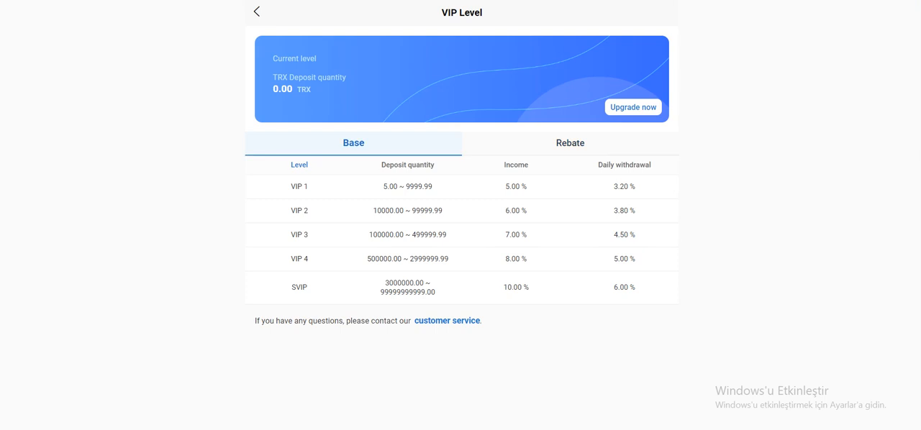
pyautogui.click(256, 11)
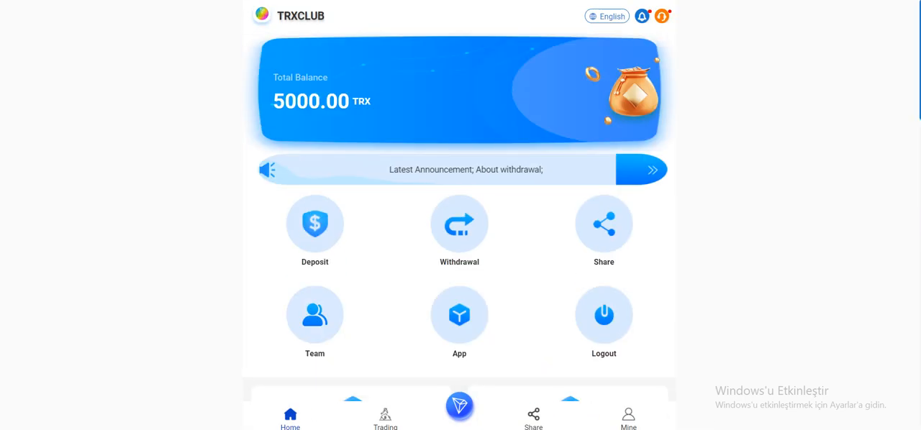
# From the deposit page, start a 10 TRX TronLink transfer to the TRXCLUB address.
pyautogui.click(314, 223)
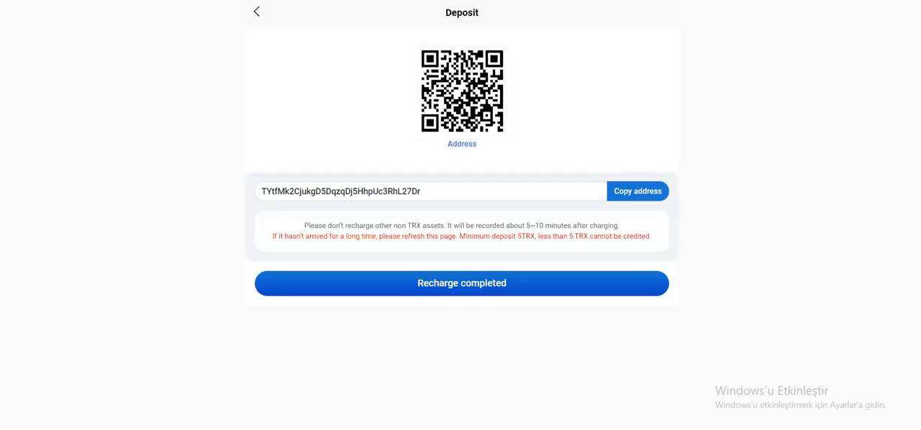
pyautogui.click(636, 190)
pyautogui.write('1')
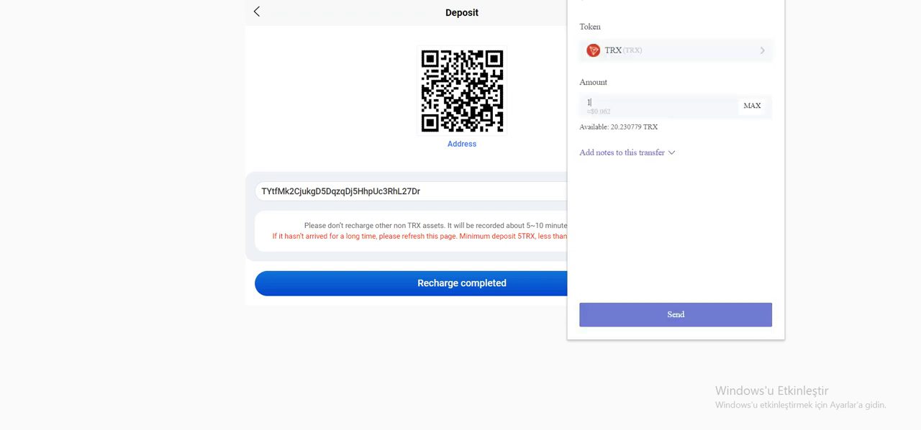
pyautogui.click(674, 314)
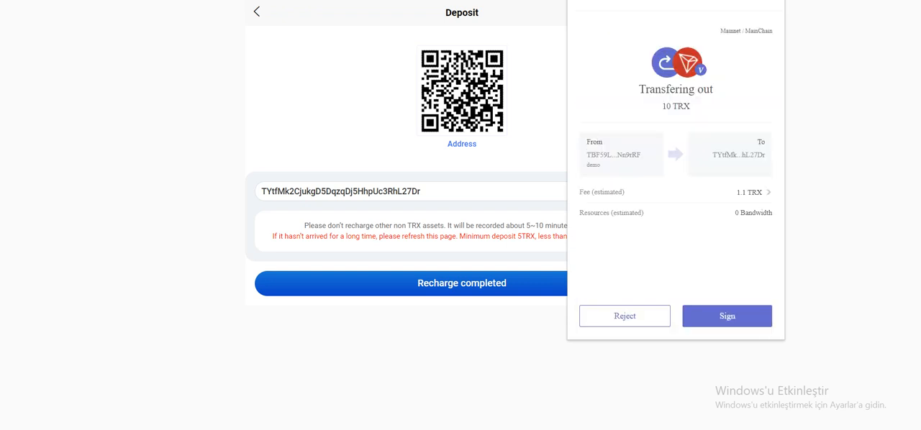
# Approve and sign the 10 TRX transfer, then dismiss the broadcast confirmation.
pyautogui.click(726, 317)
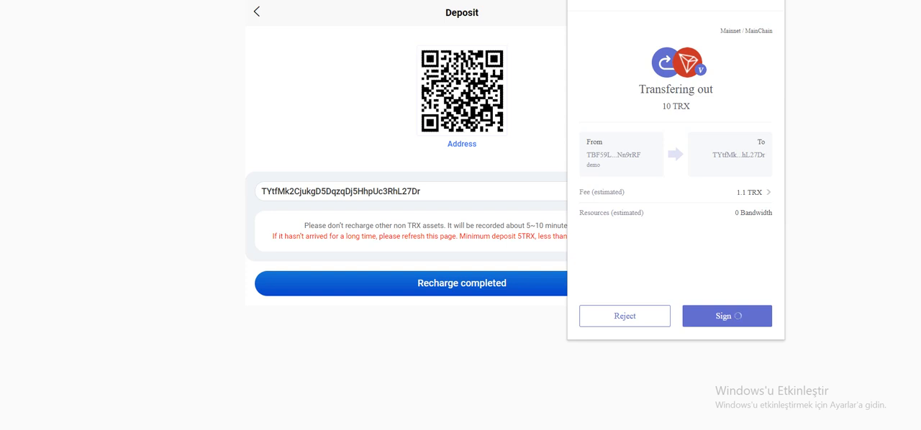
pyautogui.click(725, 316)
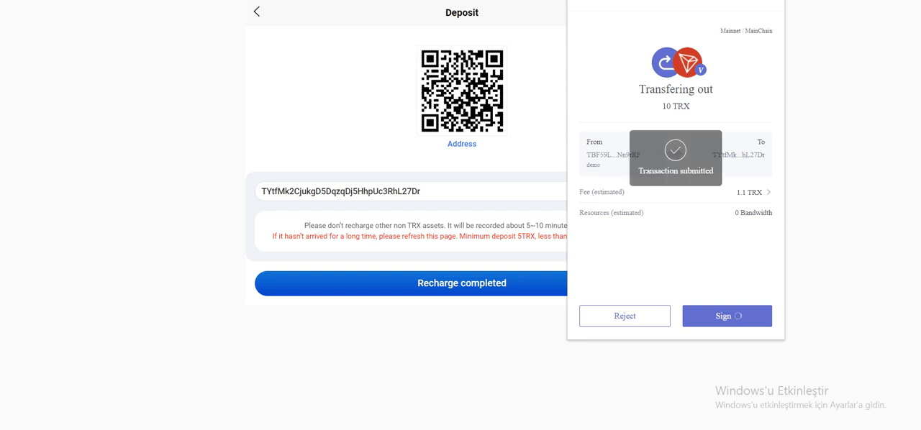
pyautogui.click(726, 317)
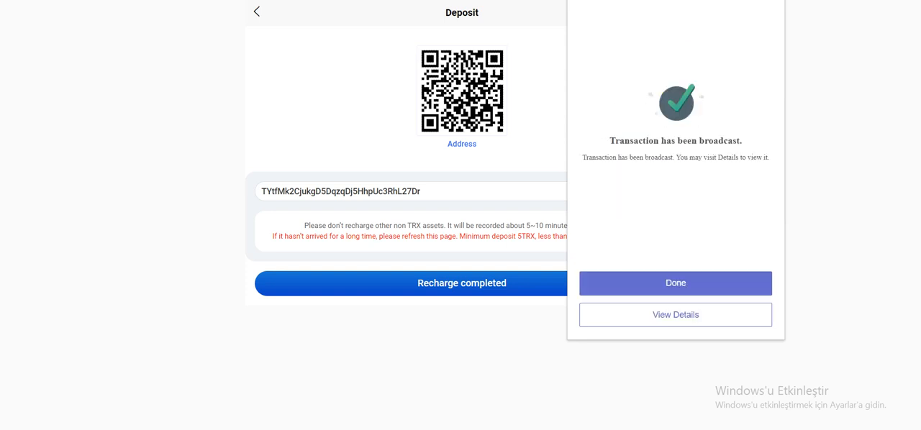
pyautogui.click(676, 283)
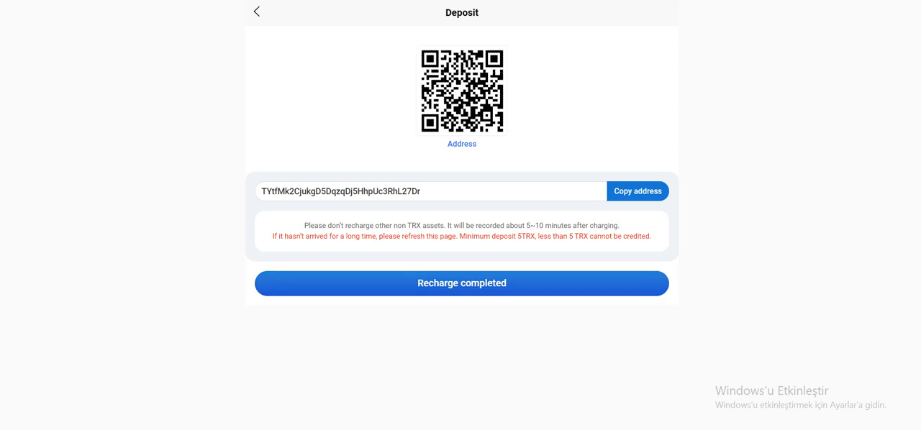
# Confirm Recharge completed, see the 5010.00 TRX balance, and go to Withdrawal.
pyautogui.click(460, 282)
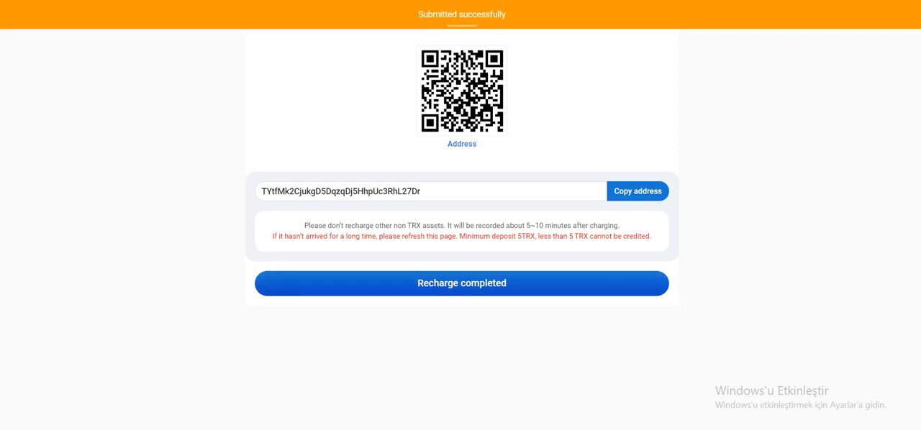
pyautogui.click(460, 282)
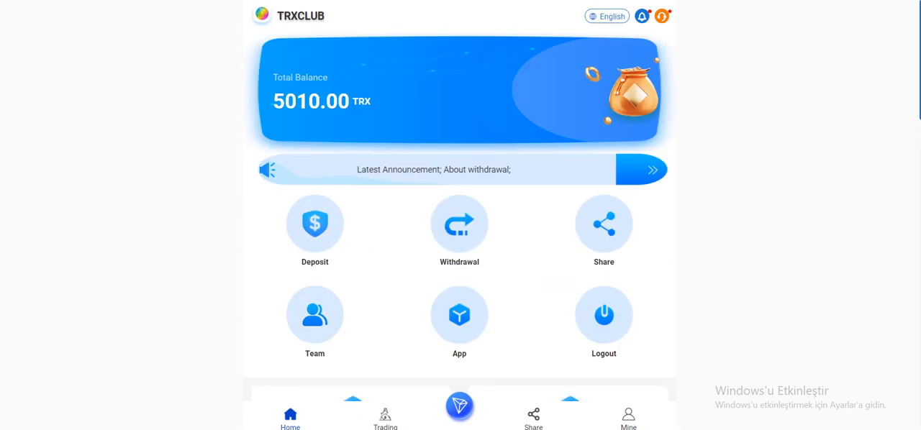
pyautogui.click(459, 223)
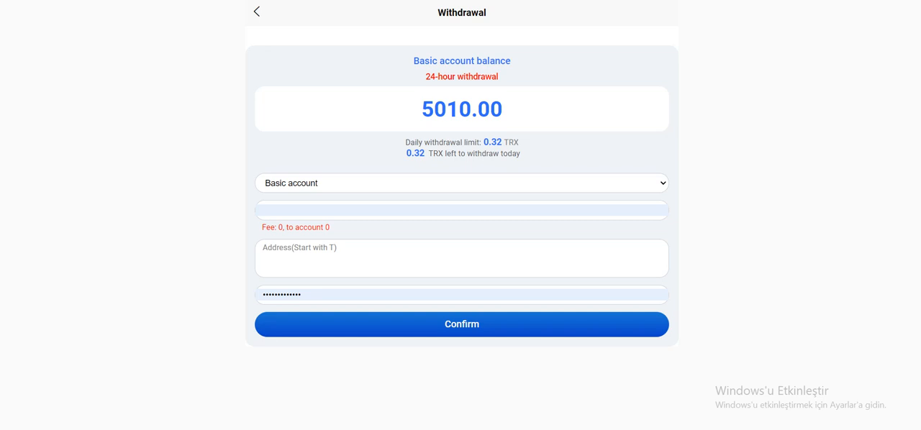
pyautogui.write('q')
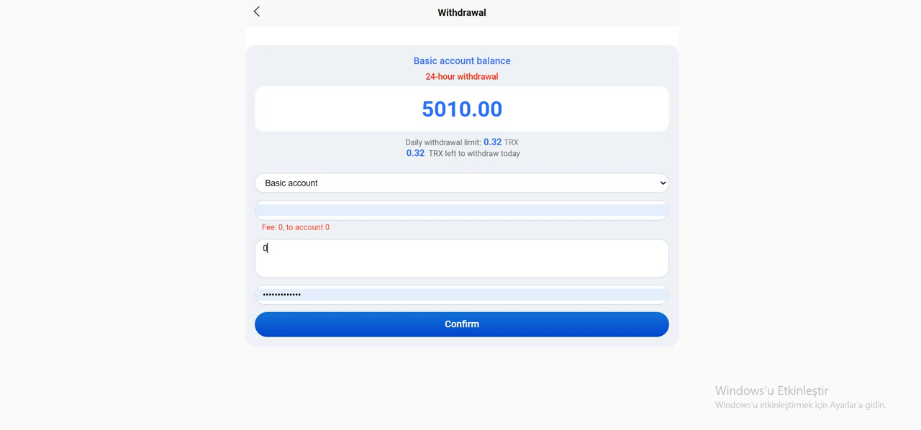
pyautogui.write('0.32')
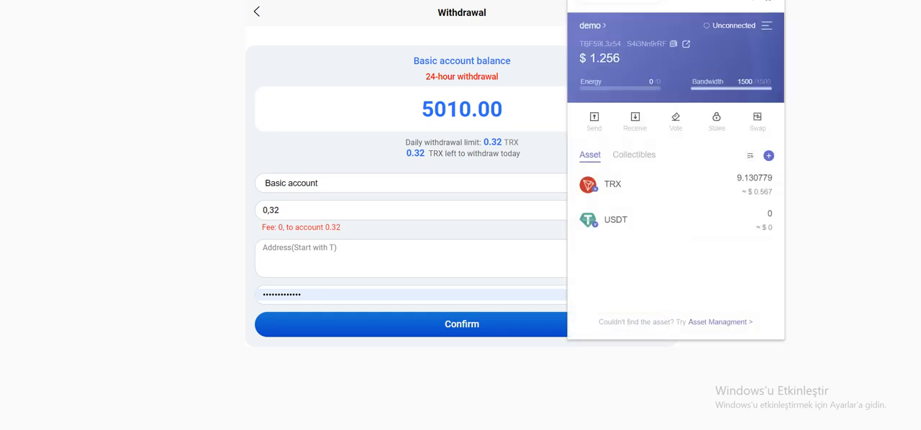
pyautogui.write('TBF59L3z54R7AfFkwyMexNmqS4i3Nn9rRF')
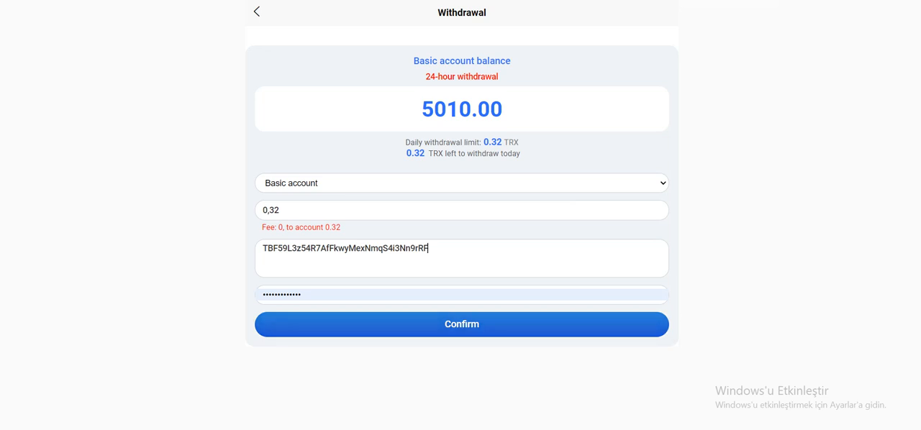
# Use the saved password, confirm the withdrawal, and follow the verification link to Telegram.
pyautogui.click(461, 294)
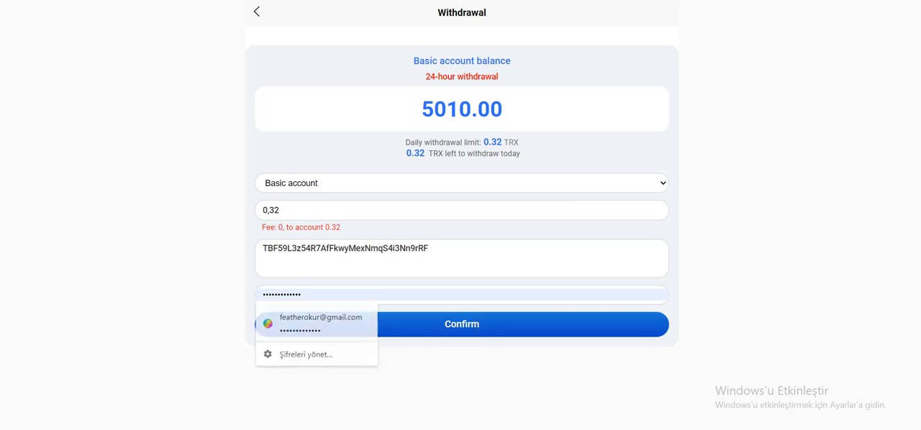
pyautogui.click(461, 324)
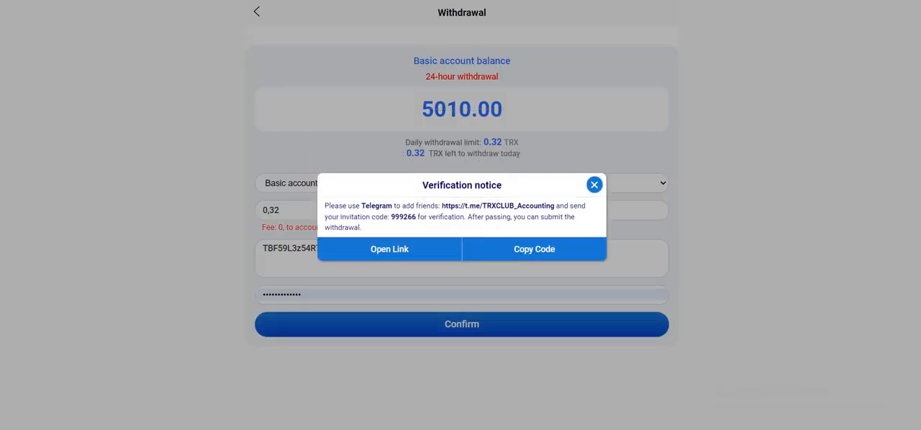
pyautogui.click(389, 249)
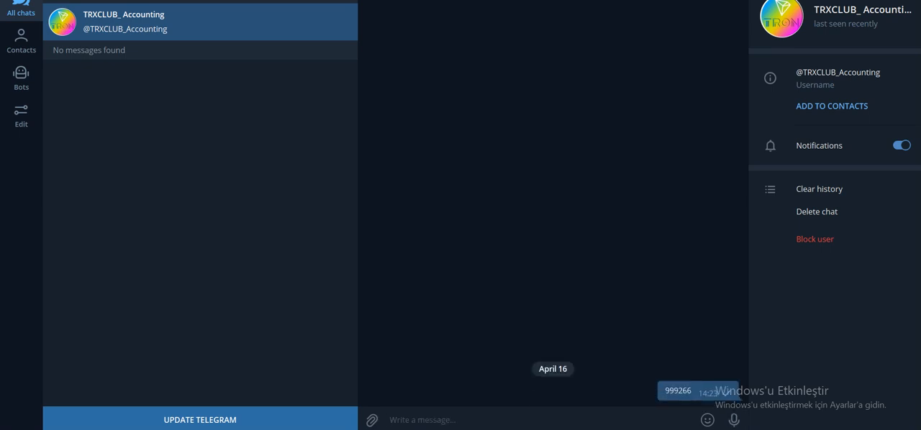
# Switch from the TRXCLUB_Accounting chat back to the TRXCLUB withdrawal form.
pyautogui.click(18, 78)
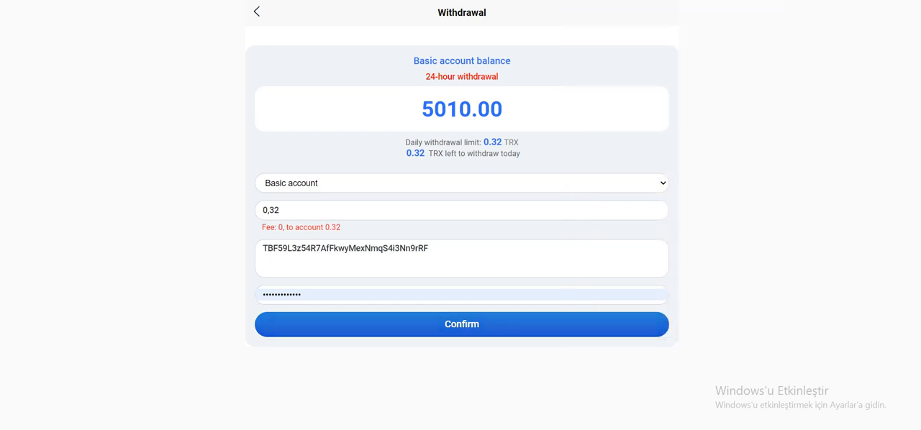
# Confirm the 0.32 TRX withdrawal, leaving 5009.68 TRX, and go to the Share page.
pyautogui.click(461, 324)
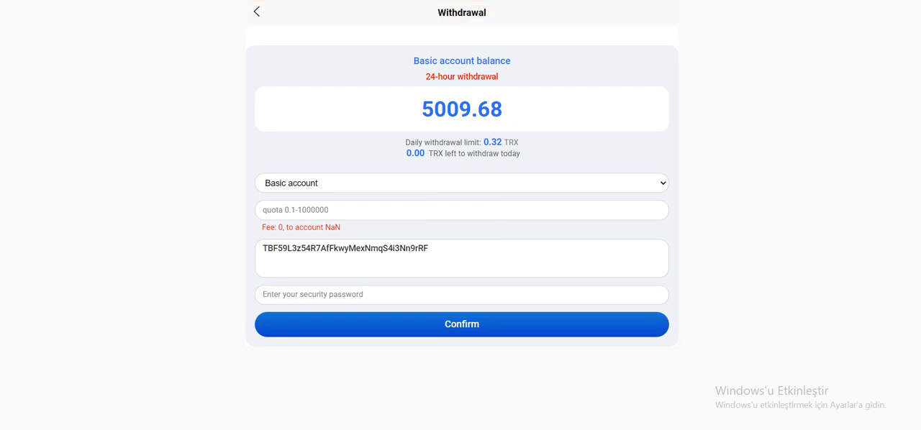
pyautogui.click(256, 12)
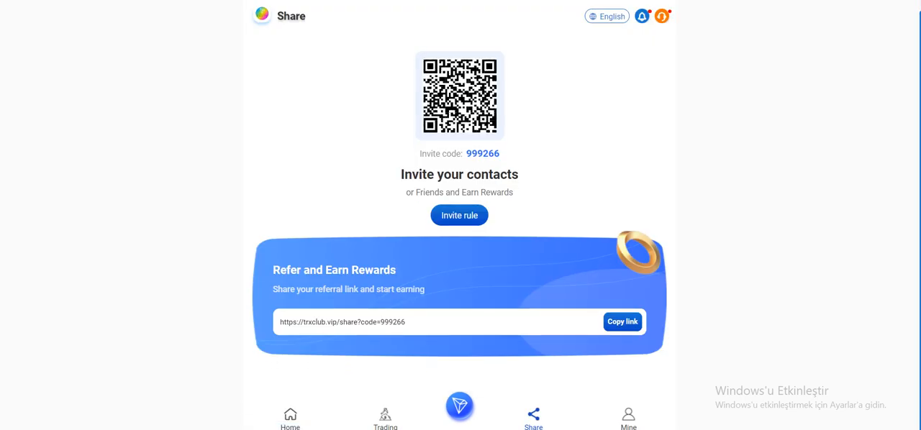
# Go to Mine to view the 5009.68 TRX balance, VIP 1 status and 10.00 TRX deposit.
pyautogui.click(622, 321)
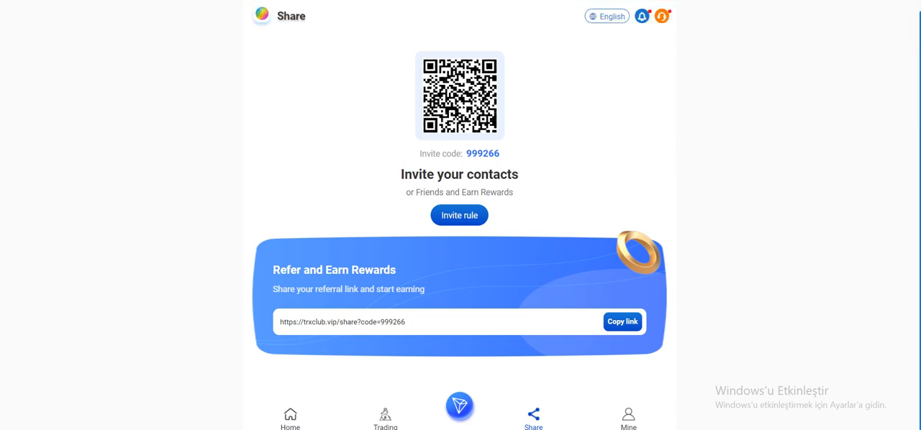
pyautogui.click(628, 420)
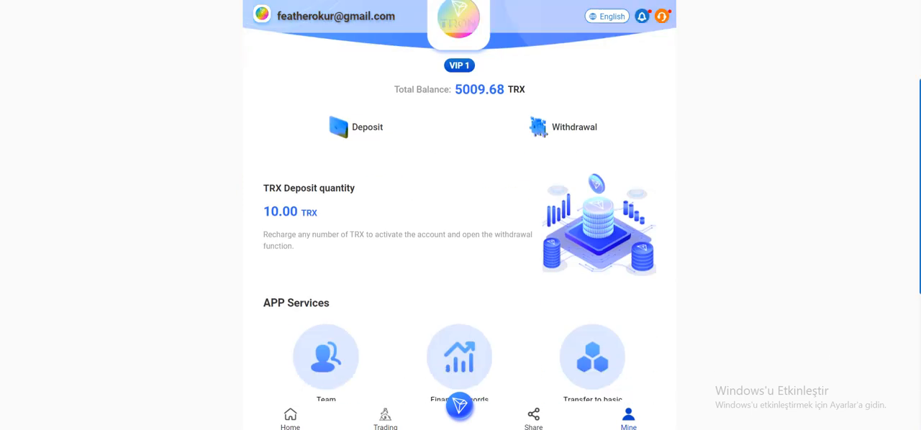
# Browse the Mine page and view the Notification announcements list.
pyautogui.click(326, 363)
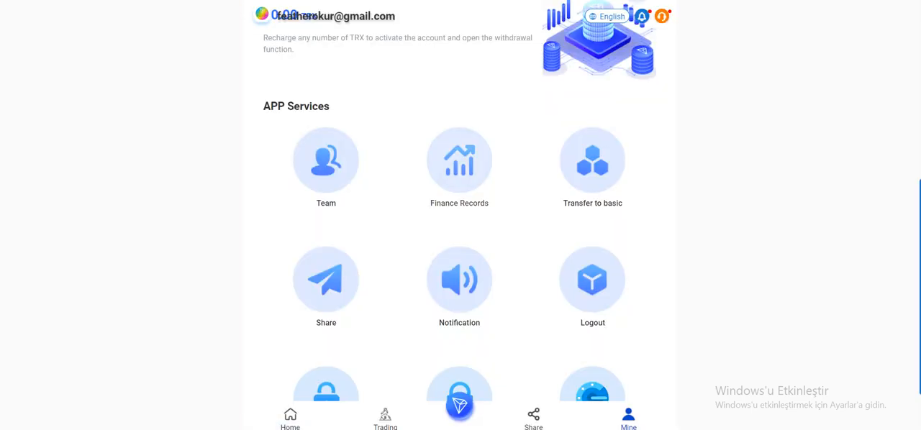
pyautogui.click(459, 166)
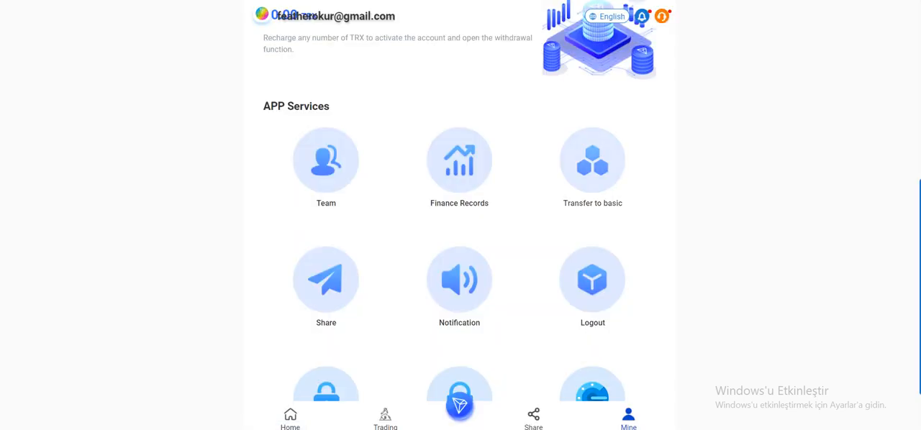
pyautogui.click(593, 160)
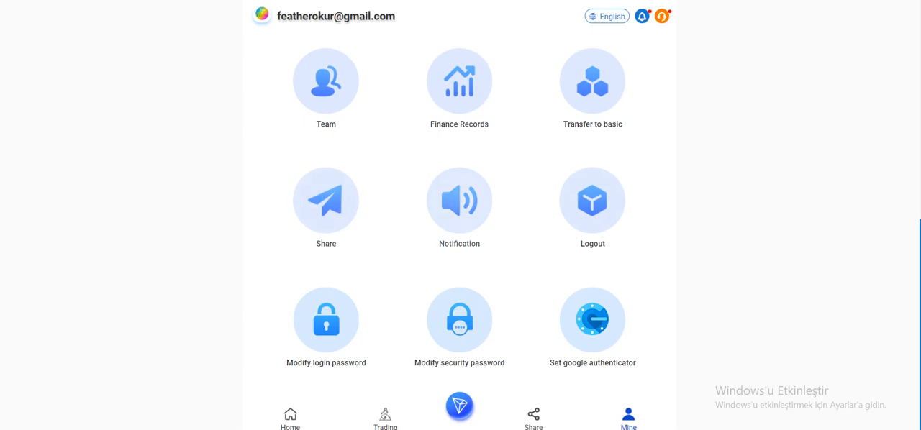
pyautogui.click(459, 201)
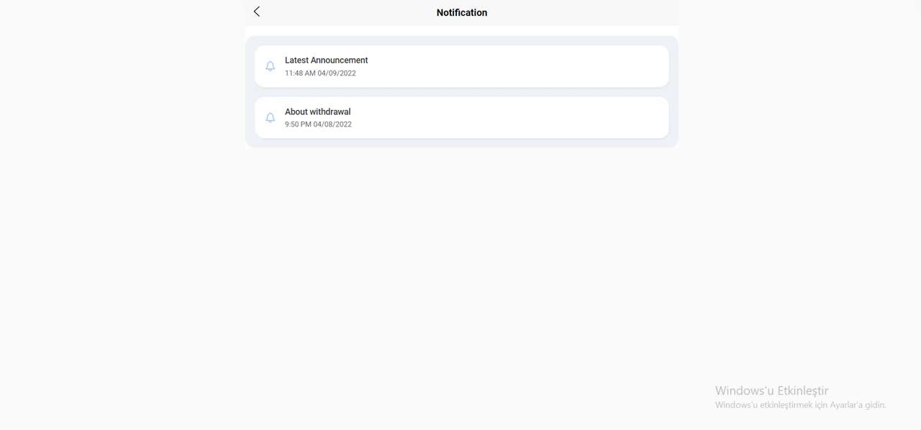
# Return to the home dashboard showing the 5009.68 TRX balance.
pyautogui.click(257, 12)
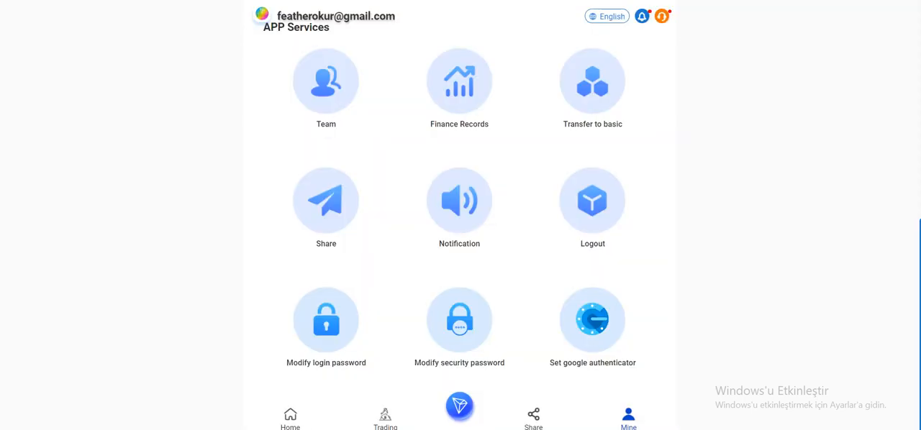
pyautogui.click(291, 417)
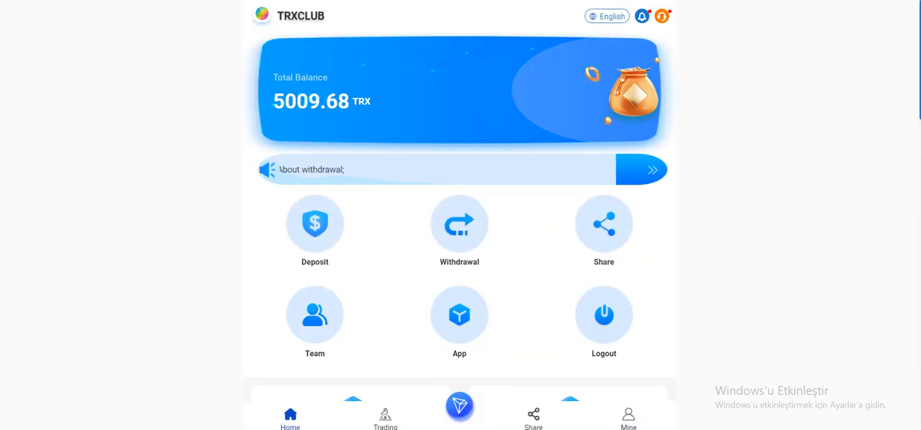